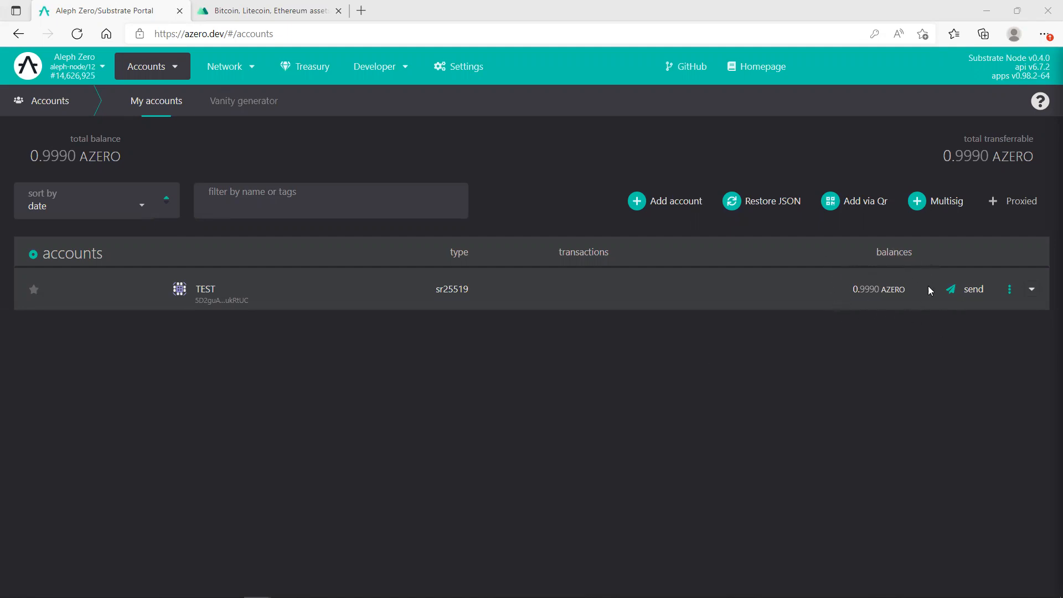
mouse_move(820, 321)
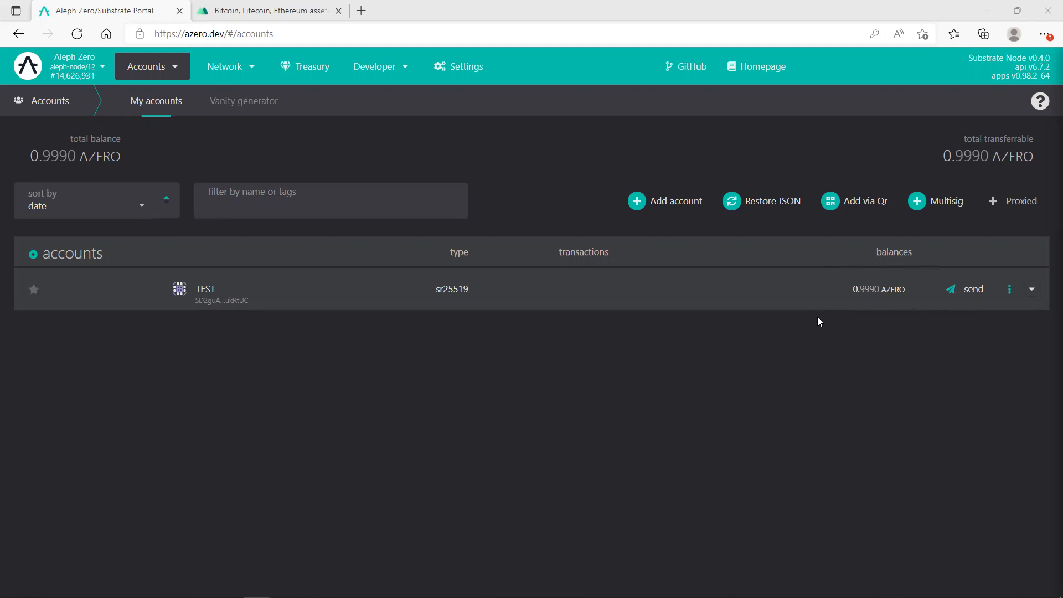
mouse_move(925, 268)
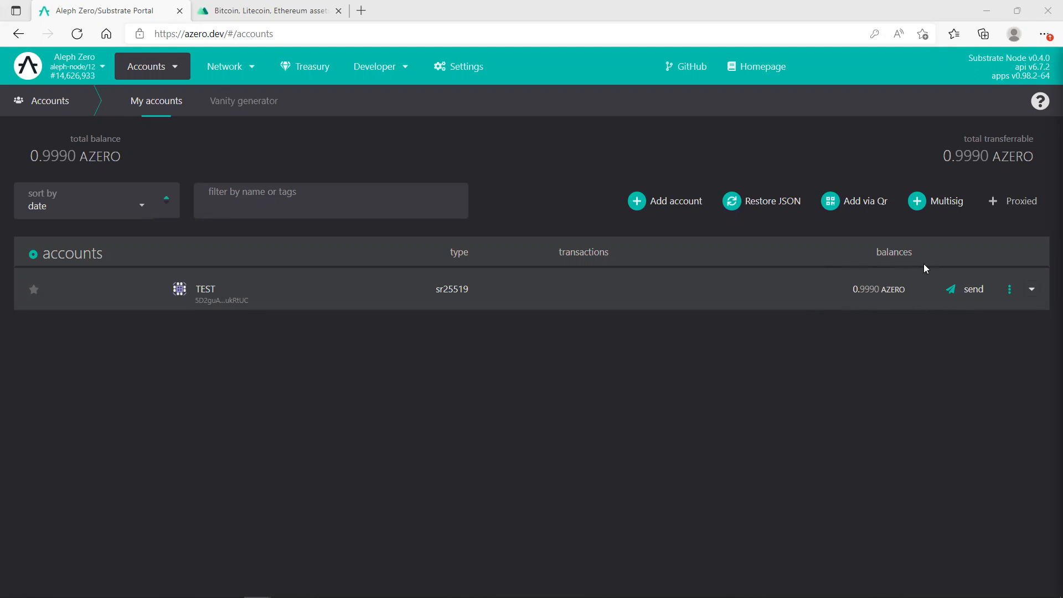
mouse_move(840, 297)
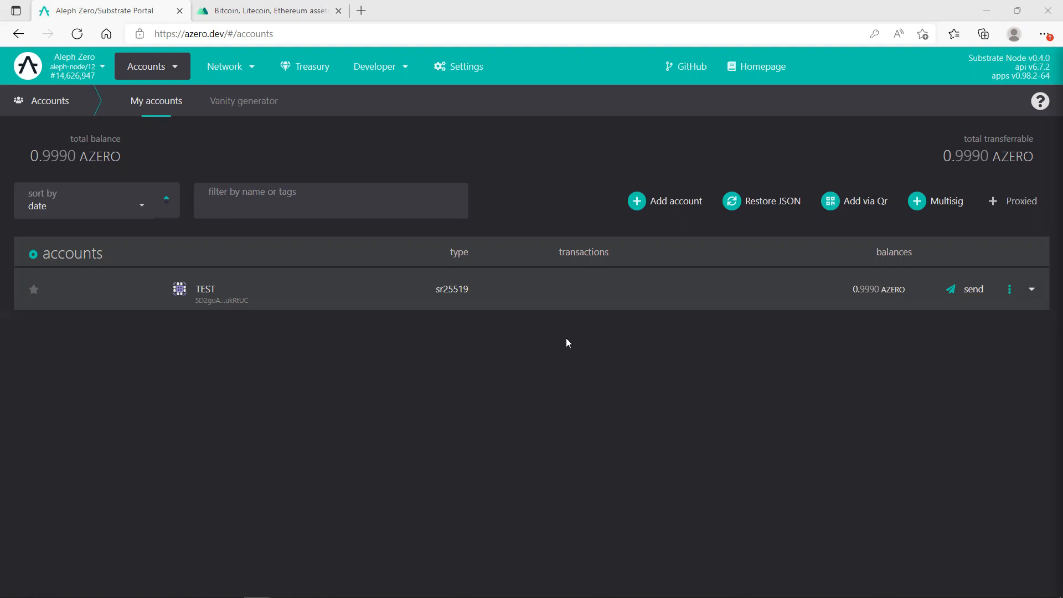
mouse_move(521, 410)
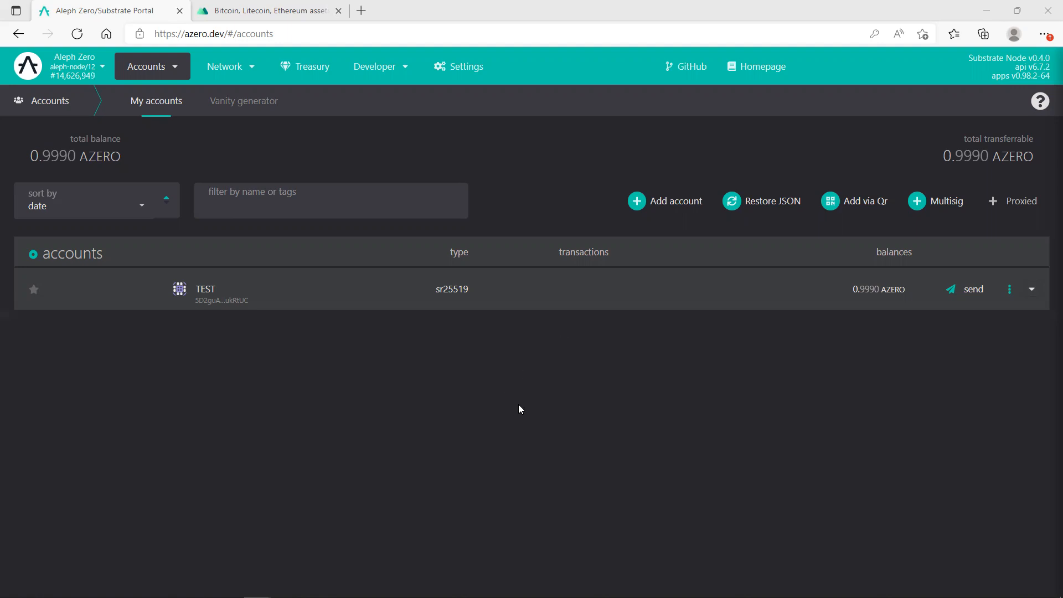
mouse_move(458, 319)
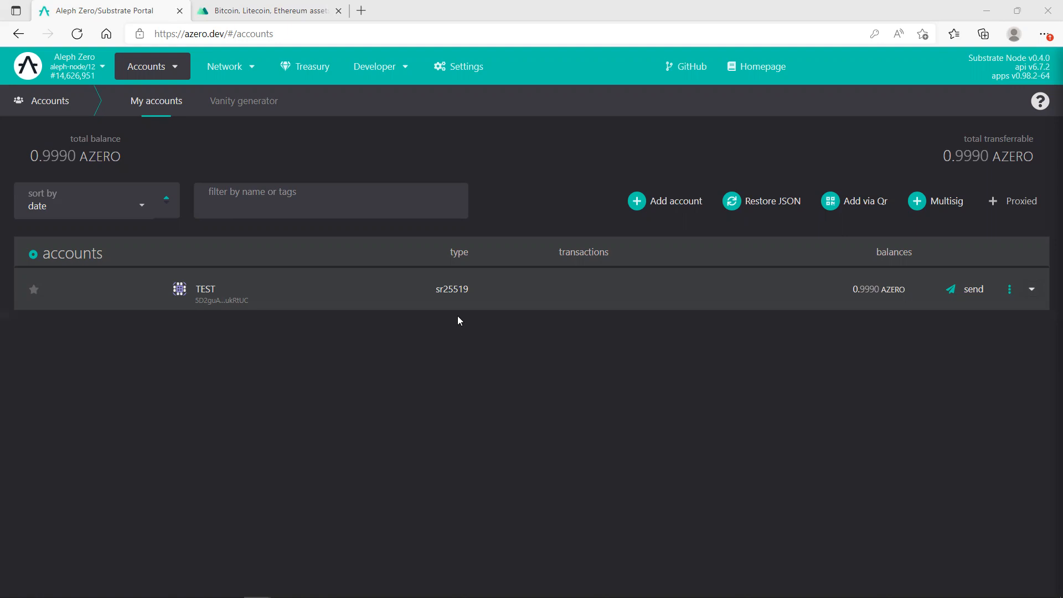
Reach Staking via the Network menu and scroll the Overview list of 10 validators with stakes and commission
left_click(228, 67)
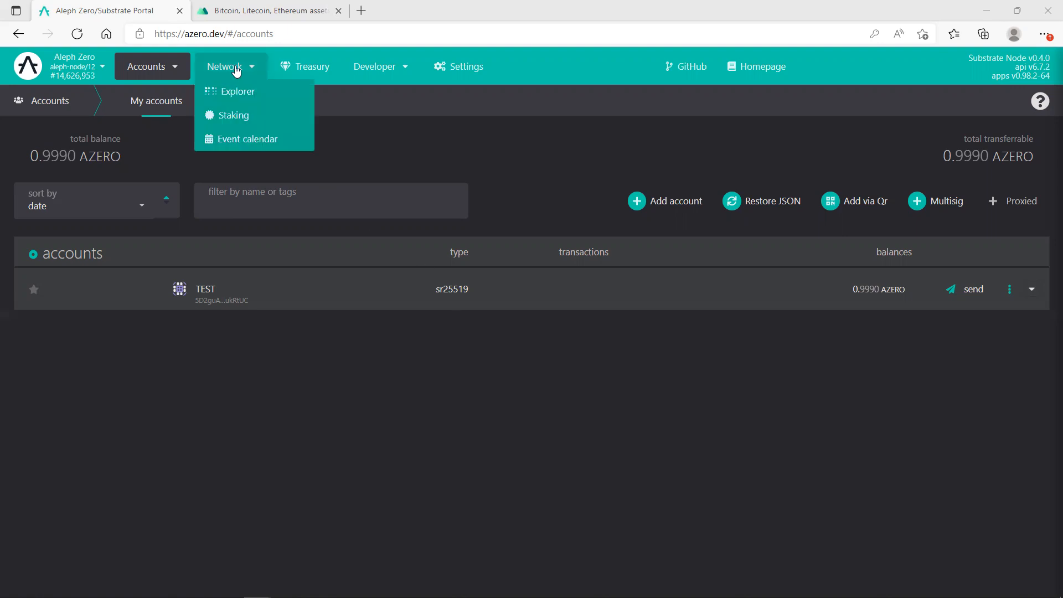
left_click(226, 116)
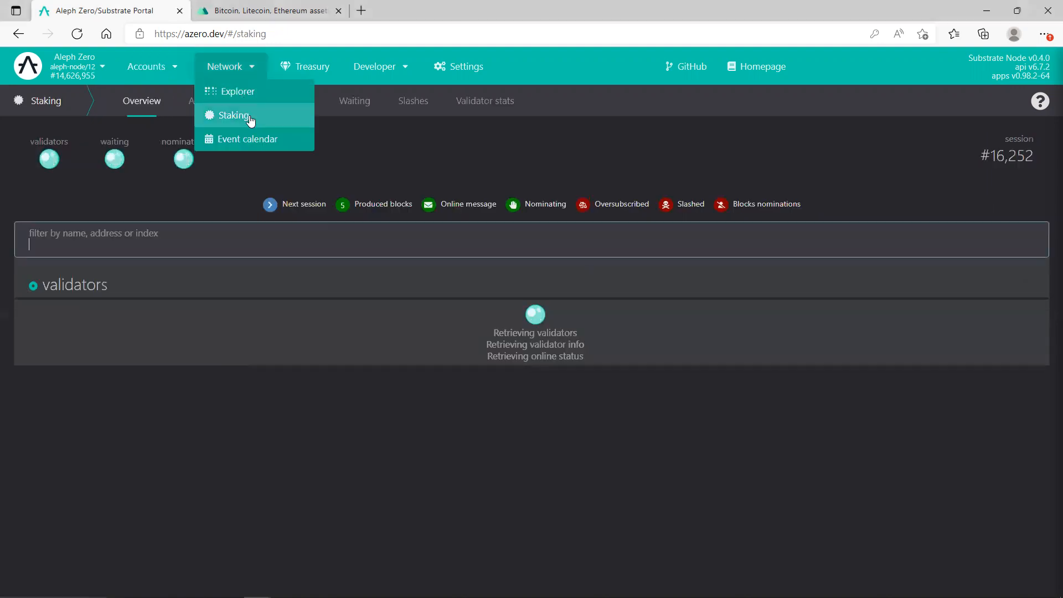
left_click(232, 115)
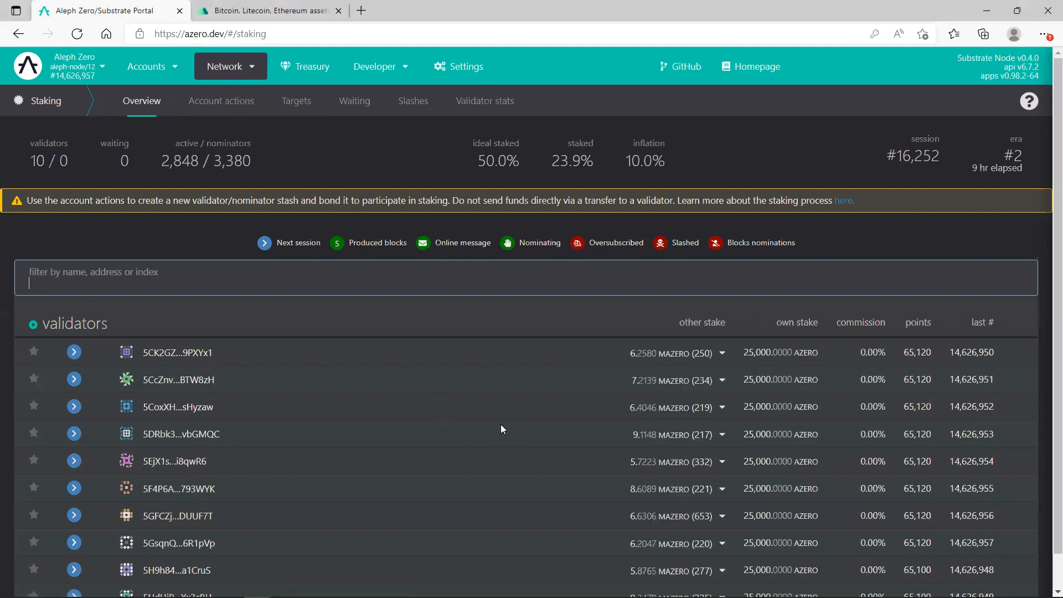
scroll("down", 3)
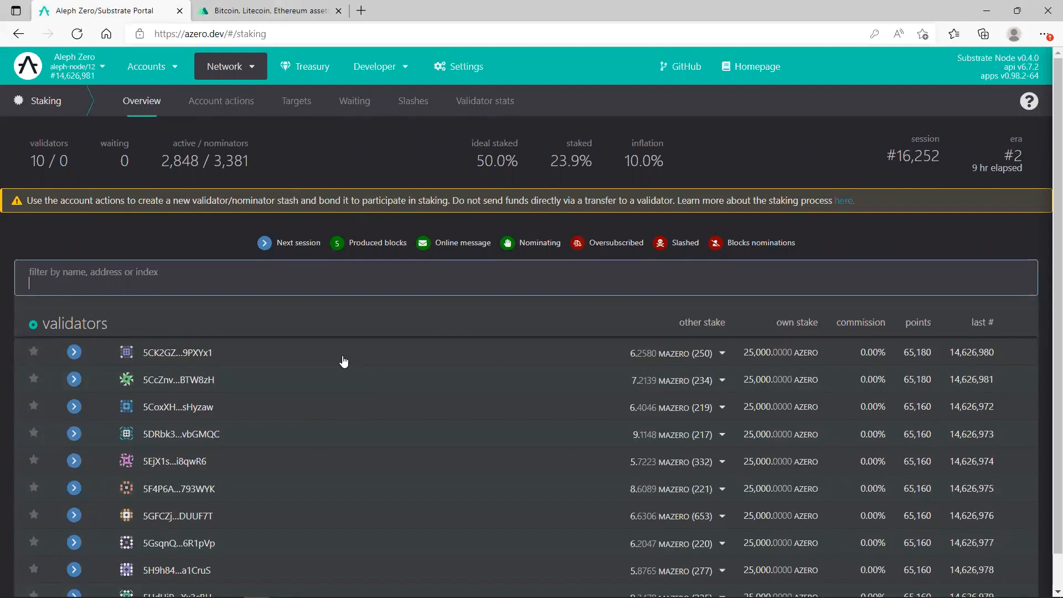
scroll("down", 3)
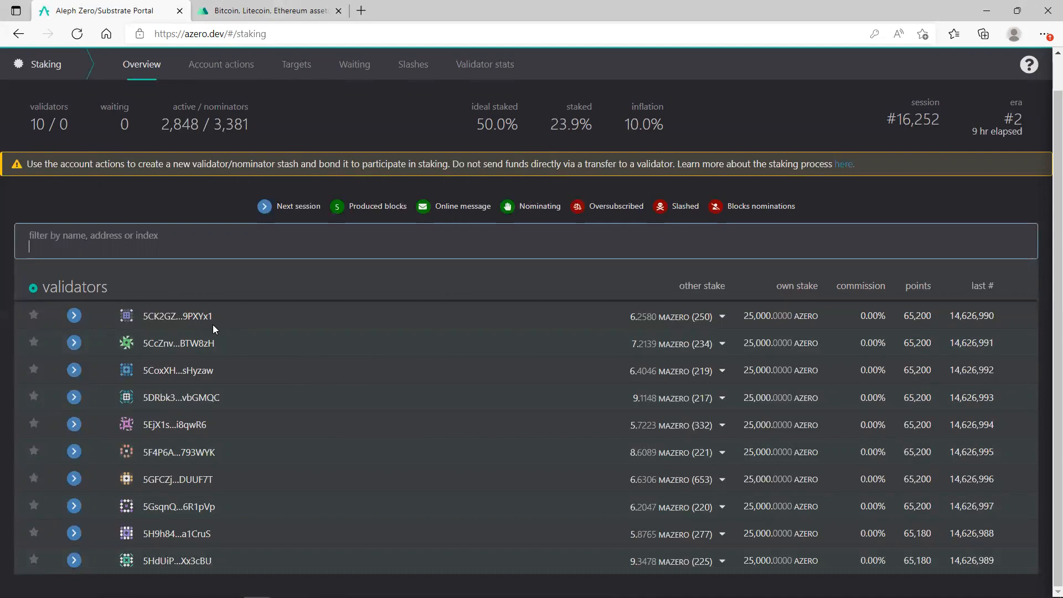
mouse_move(474, 356)
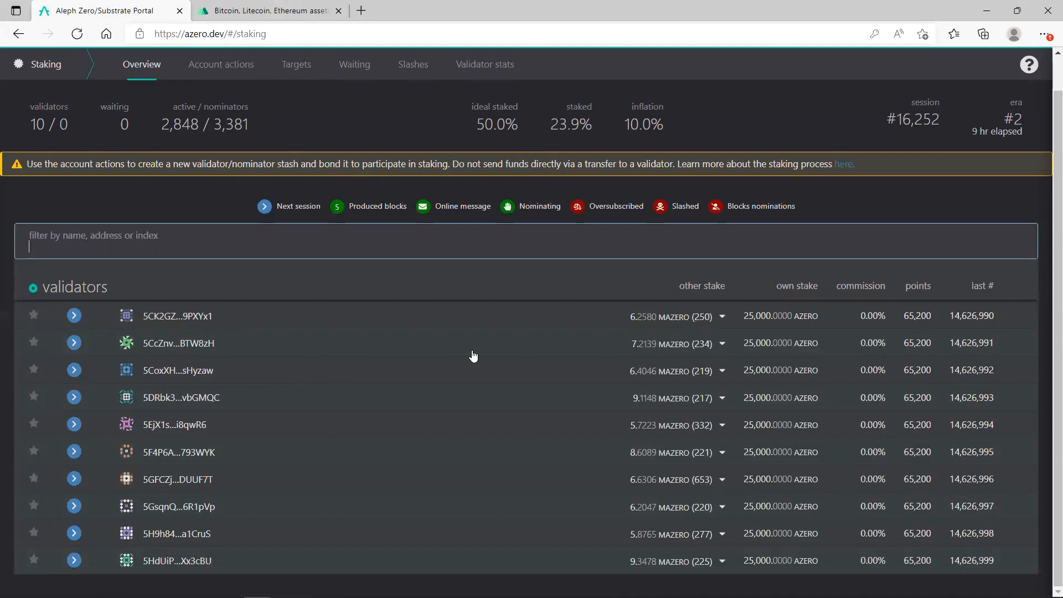
mouse_move(875, 445)
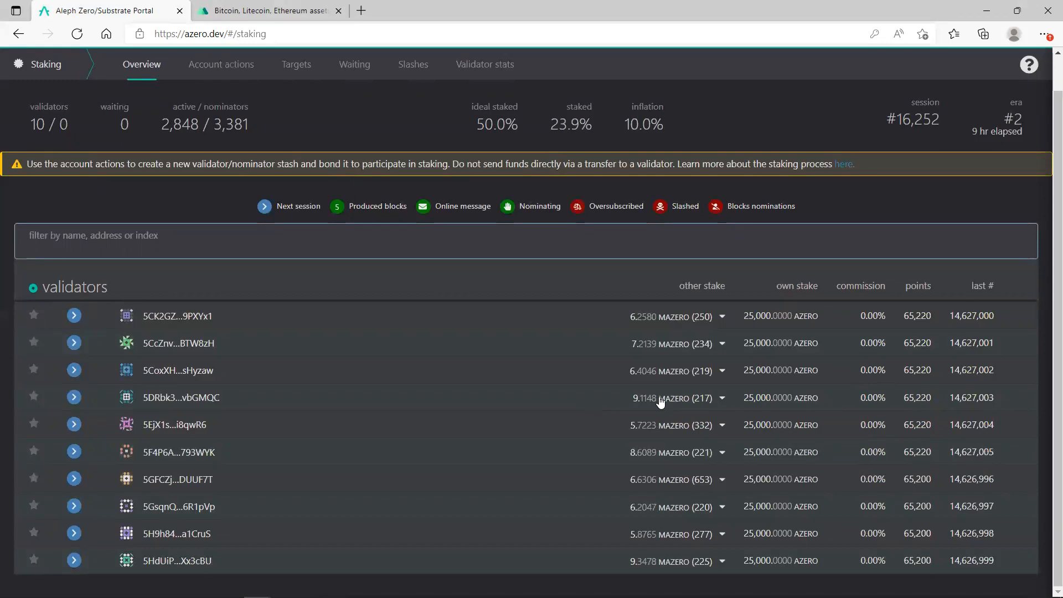
mouse_move(365, 372)
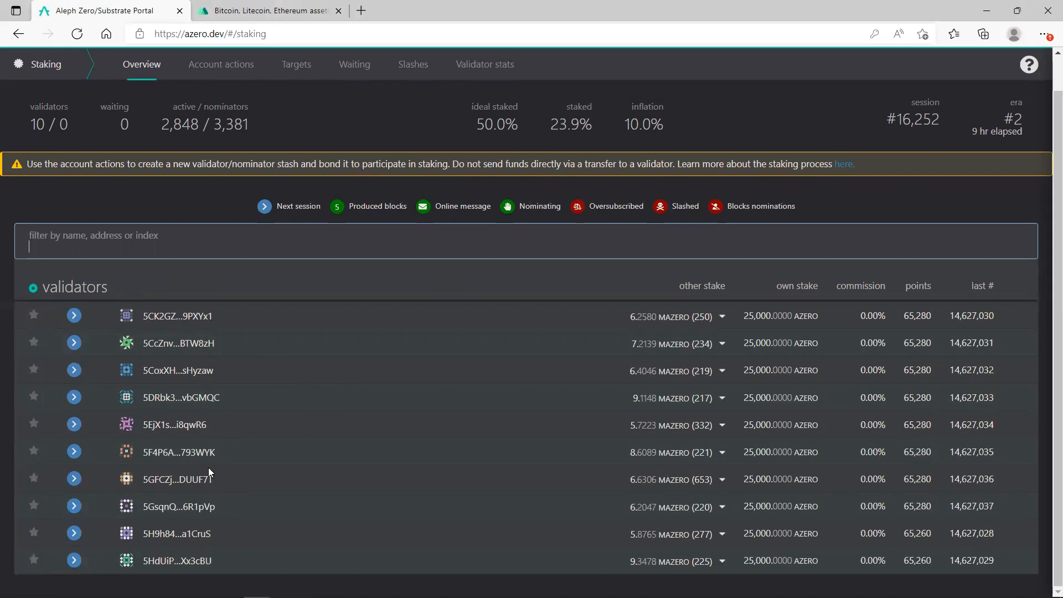
mouse_move(193, 321)
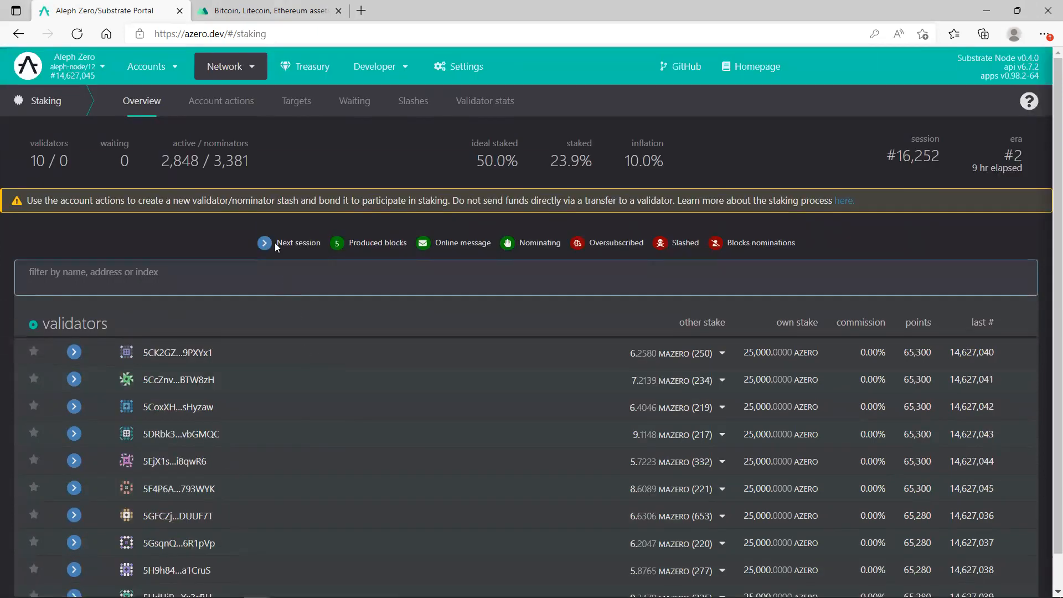
Show the Account actions view, which lists no stashes and no funds staked yet
left_click(221, 101)
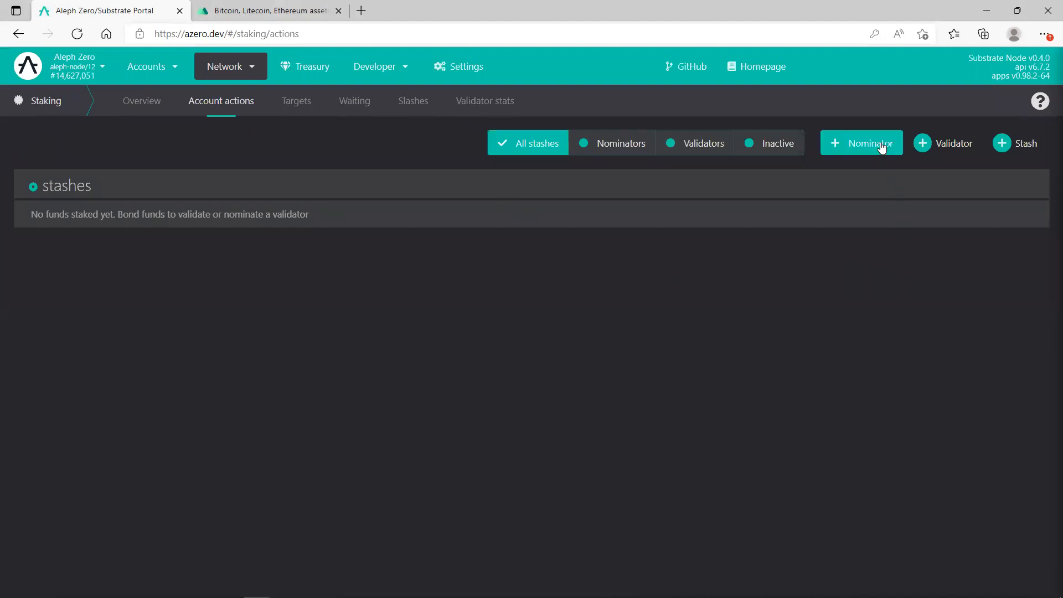
mouse_move(879, 149)
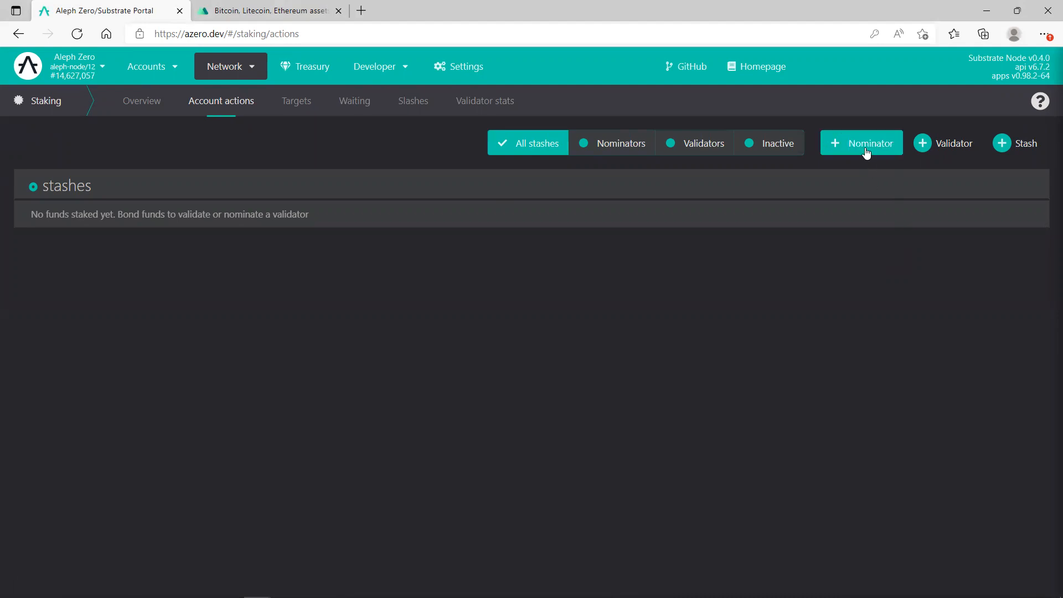
Start a new nominator with TEST as stash and controller, bonding 0.9989 AZERO to Stash account
left_click(862, 142)
type("0.9989")
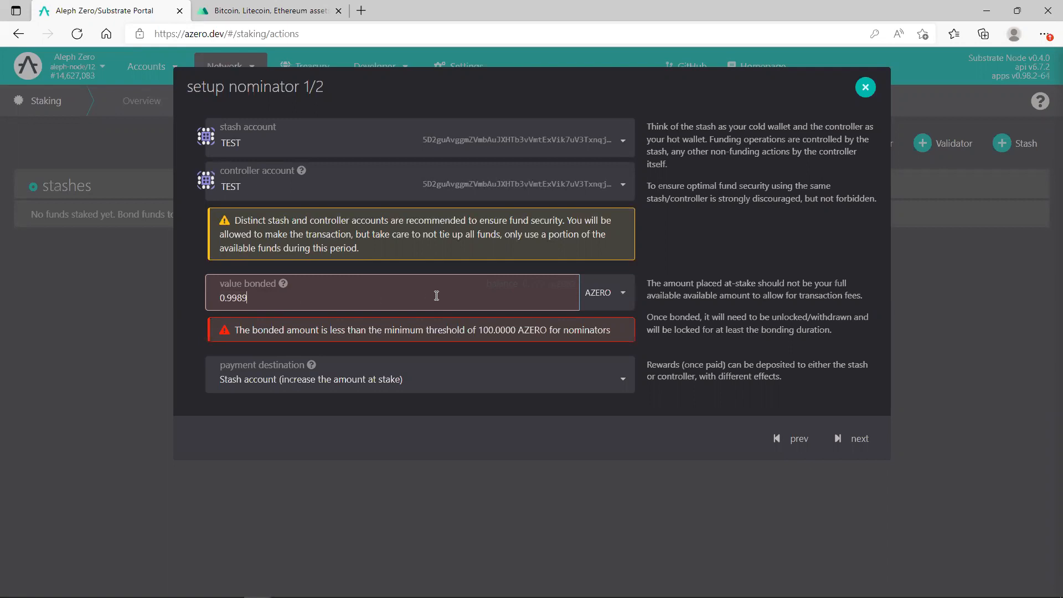
mouse_move(357, 294)
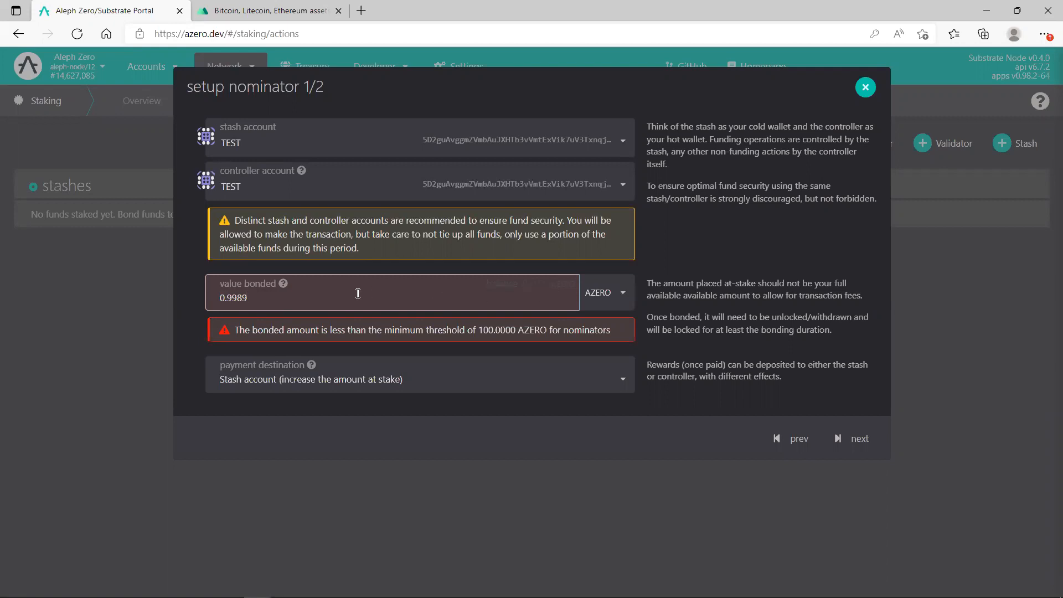
mouse_move(268, 292)
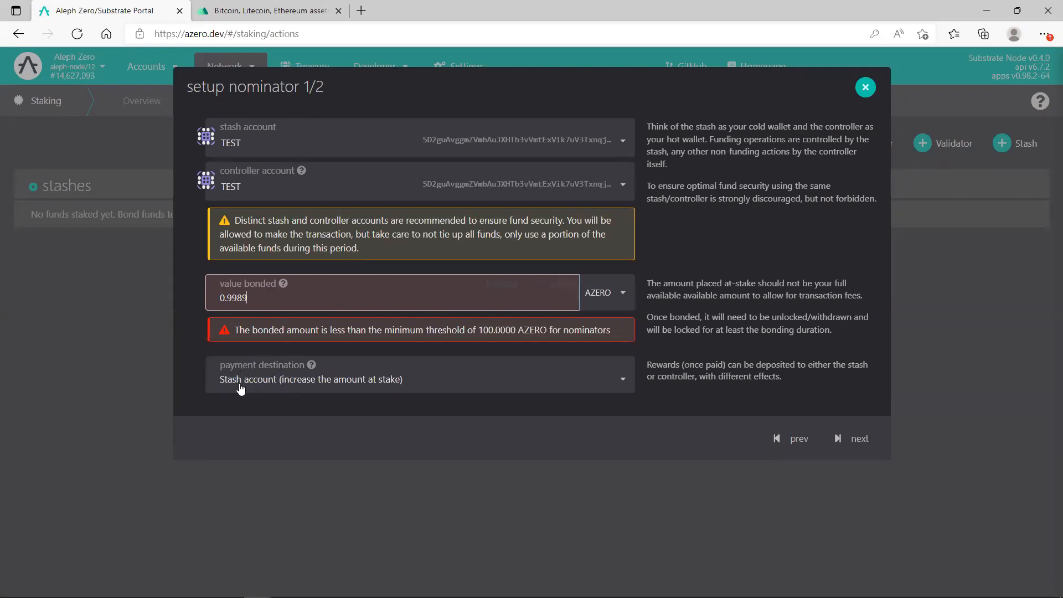
mouse_move(268, 386)
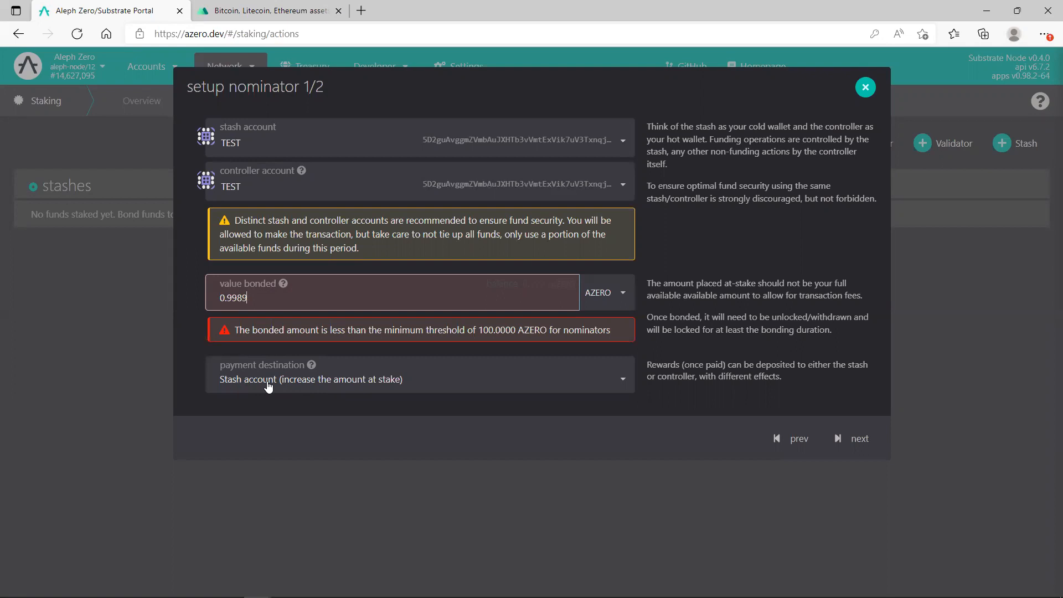
mouse_move(373, 300)
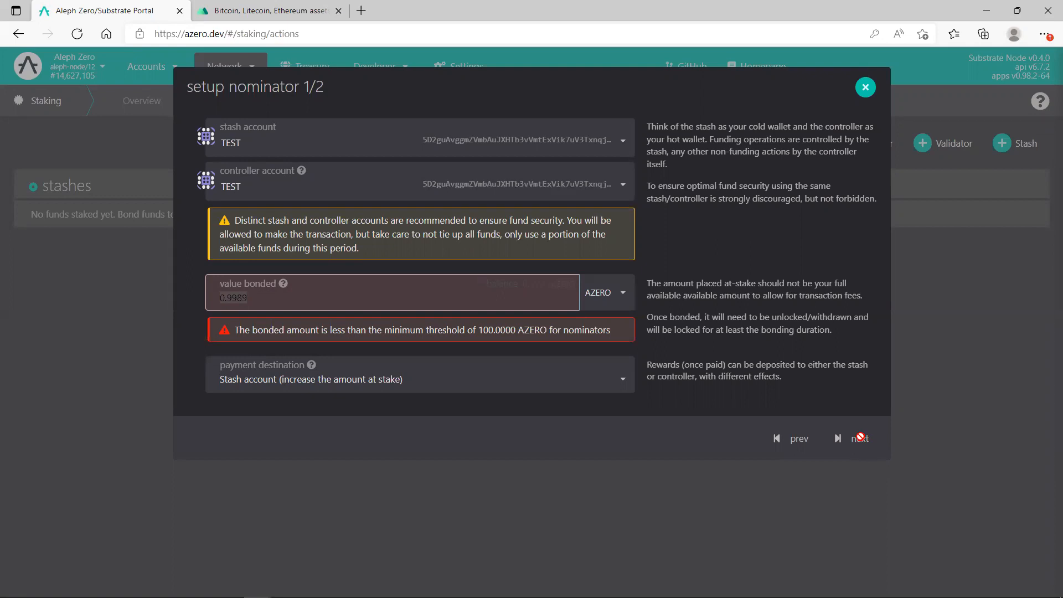
mouse_move(808, 401)
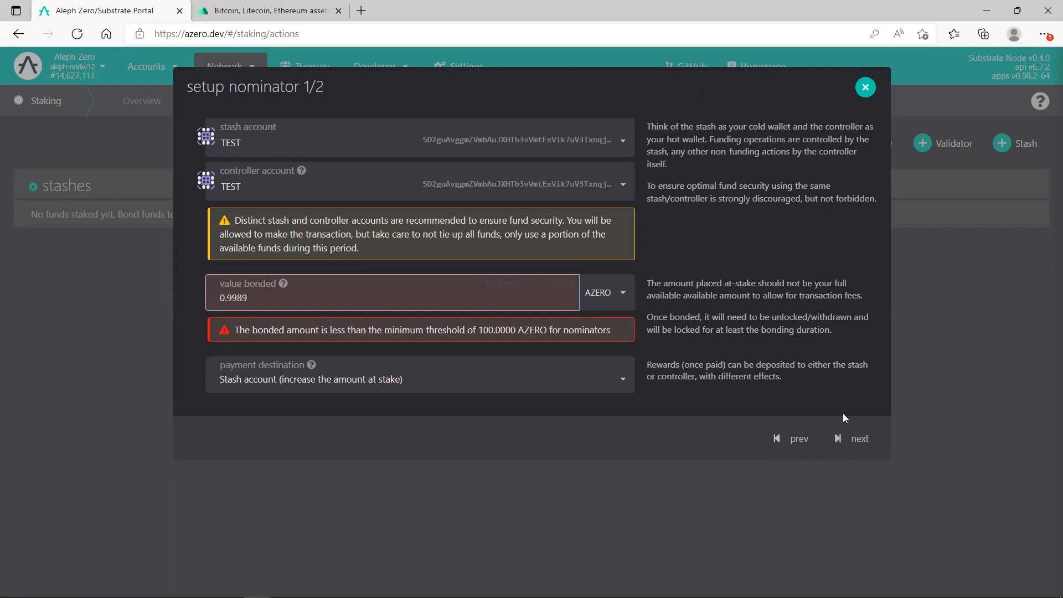
mouse_move(869, 439)
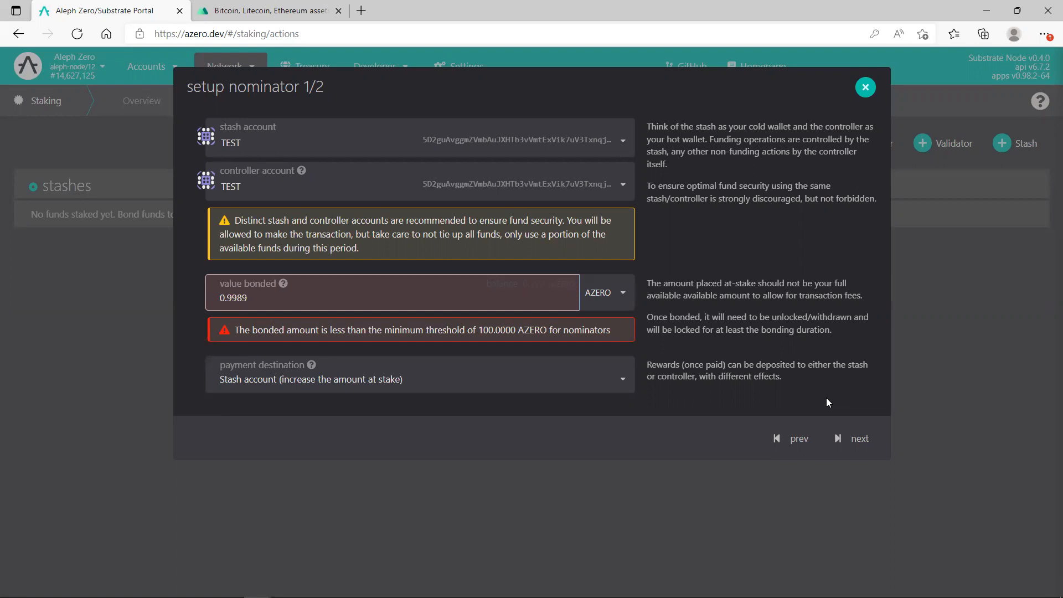
Close the nominator dialog, return to the validators Overview, and bring up the Accounts menu
left_click(866, 86)
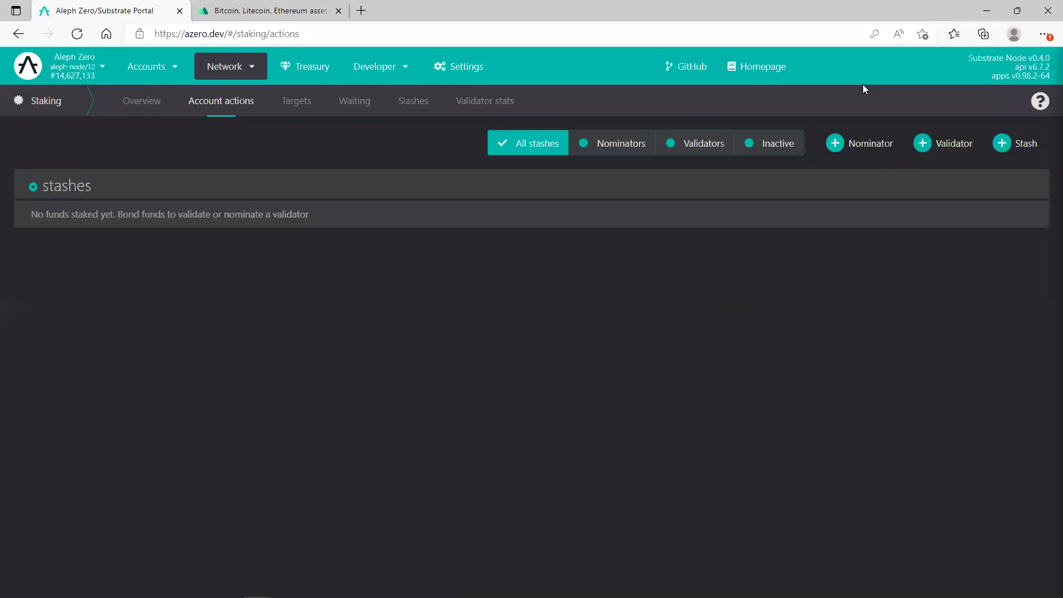
left_click(141, 101)
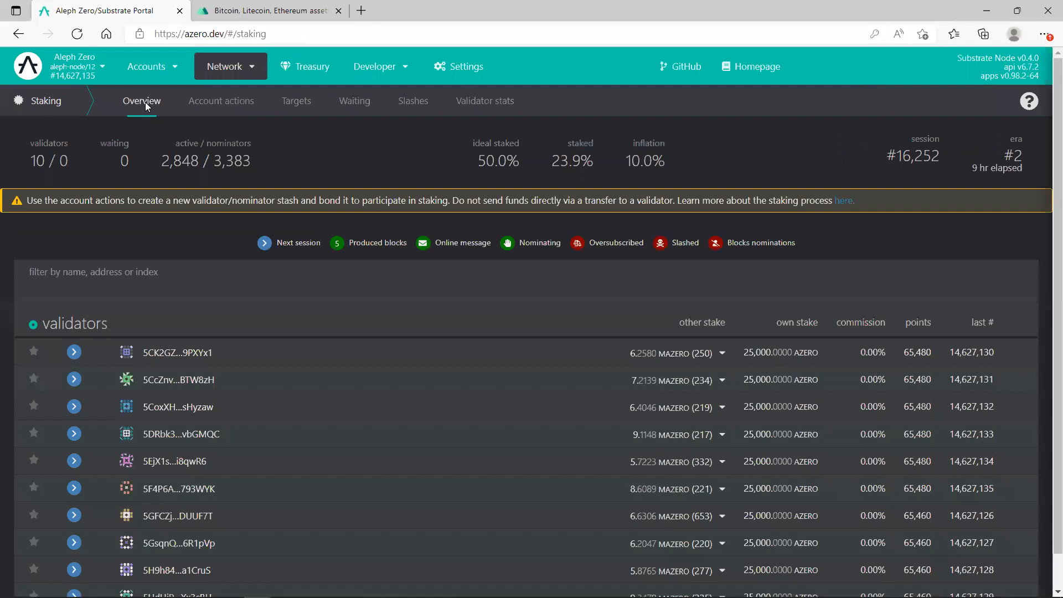
left_click(146, 66)
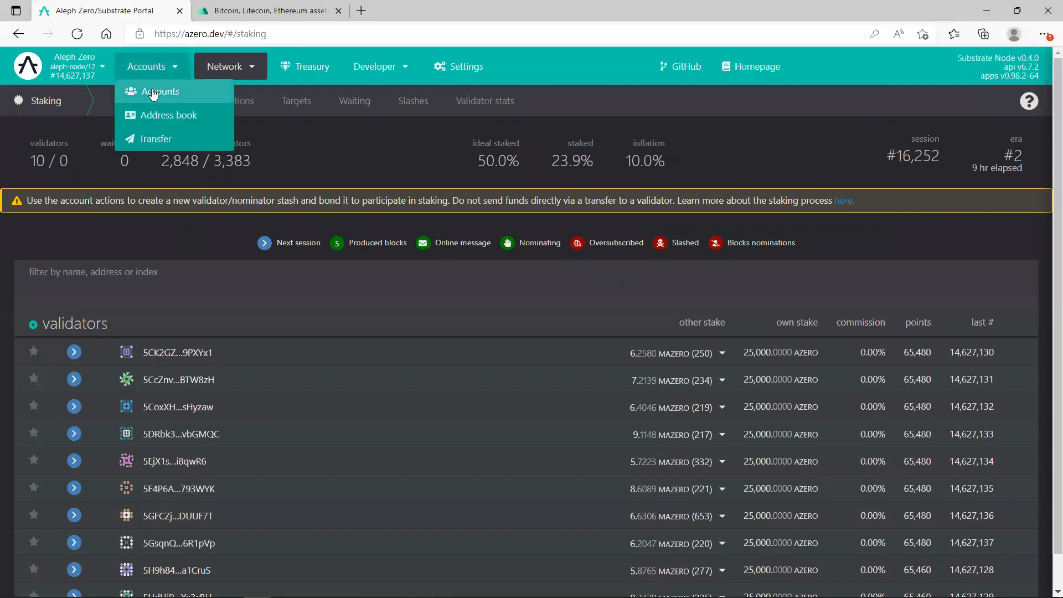
Go to My accounts, where TEST still holds 0.9990 AZERO
left_click(160, 91)
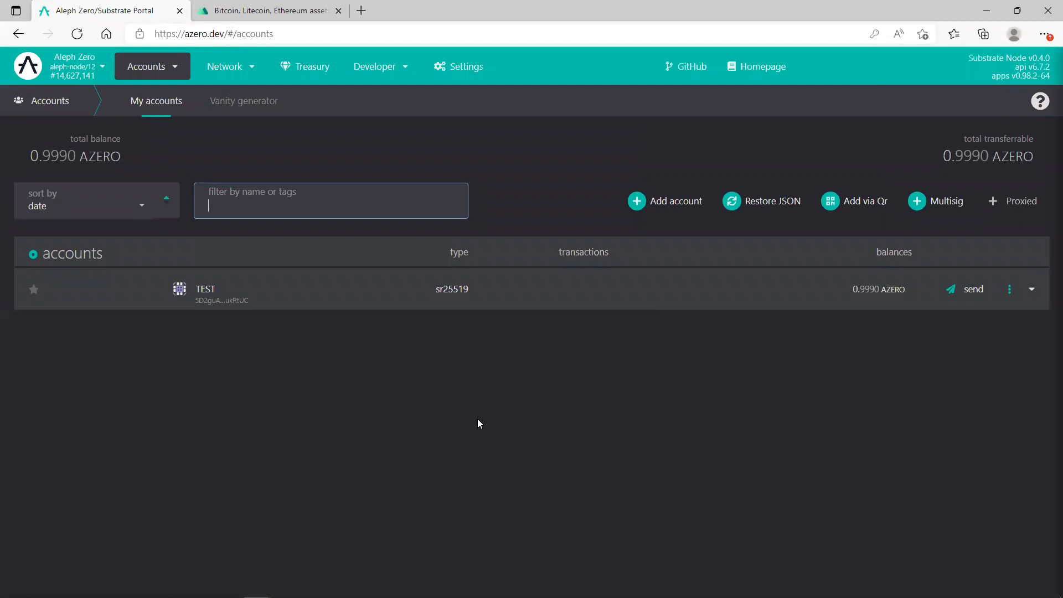
mouse_move(515, 312)
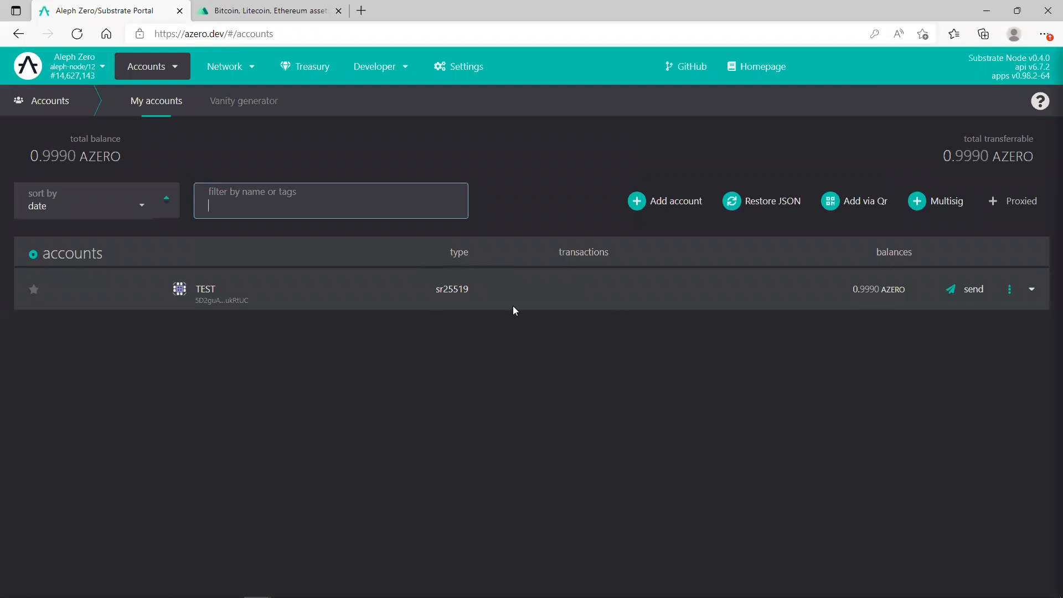
mouse_move(855, 284)
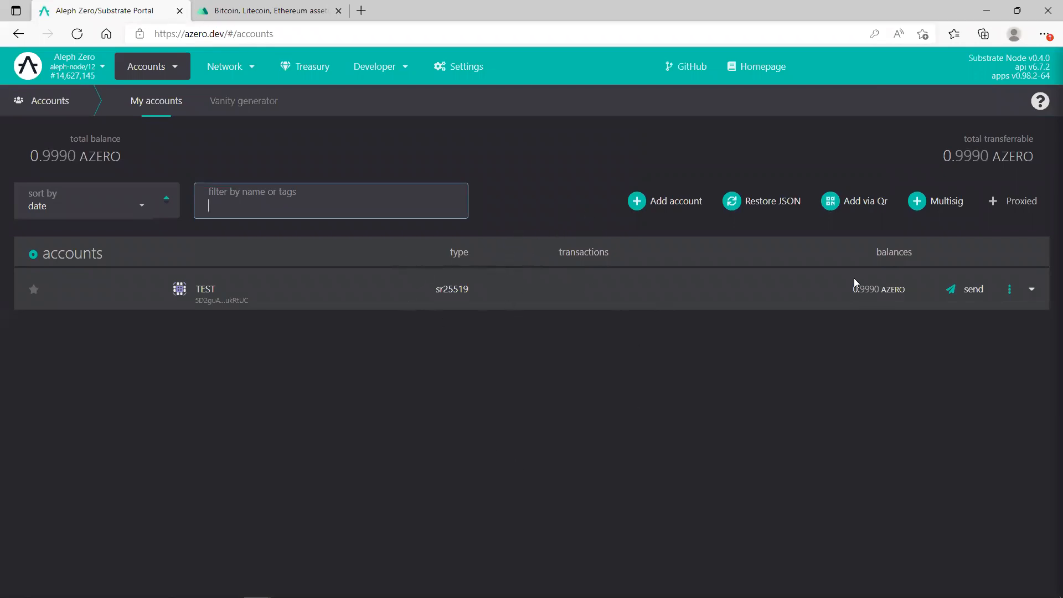
mouse_move(640, 254)
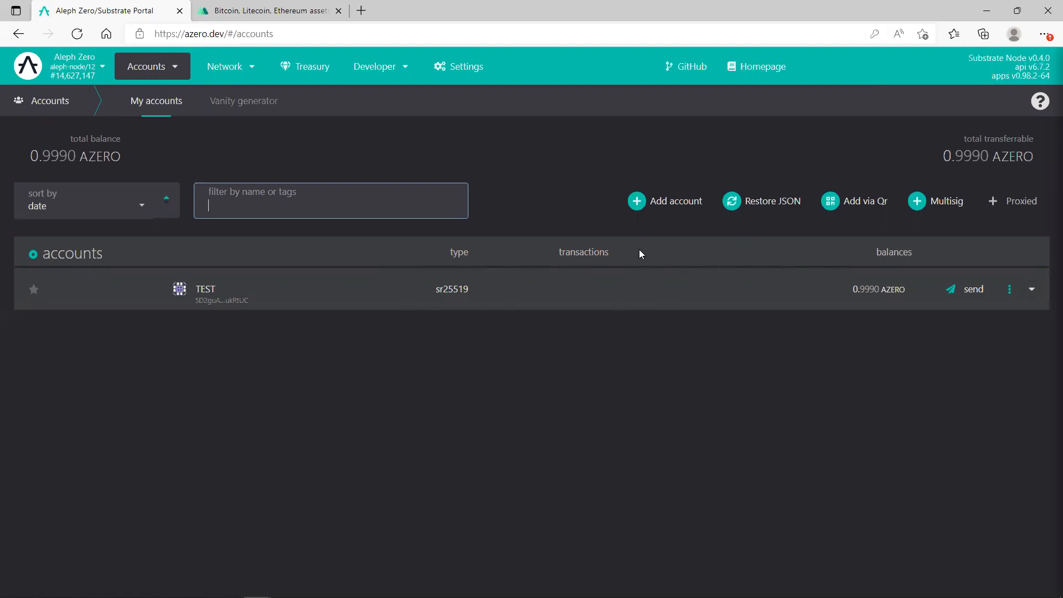
mouse_move(531, 367)
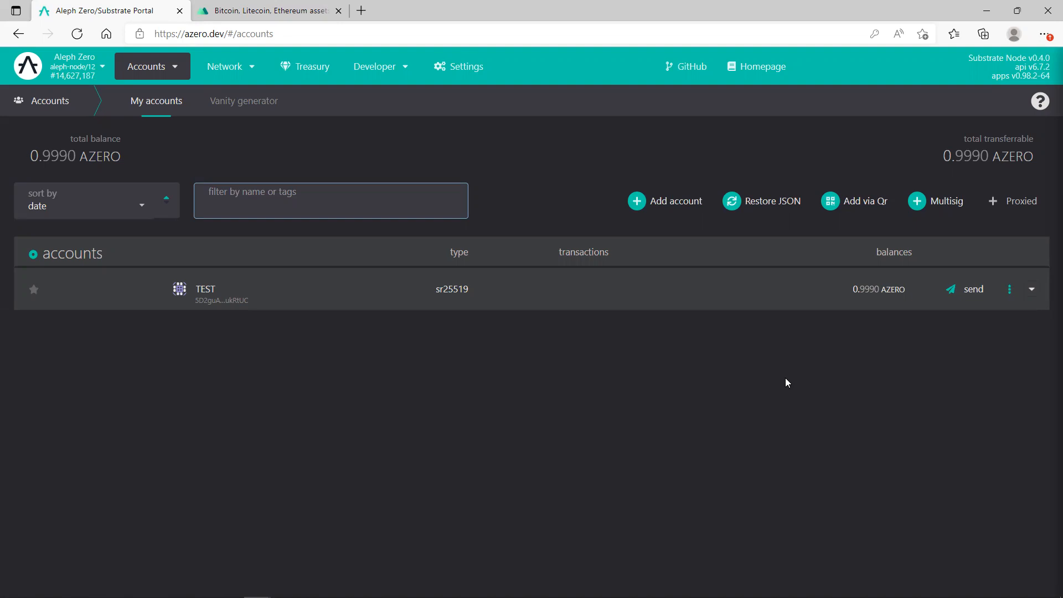
mouse_move(1017, 547)
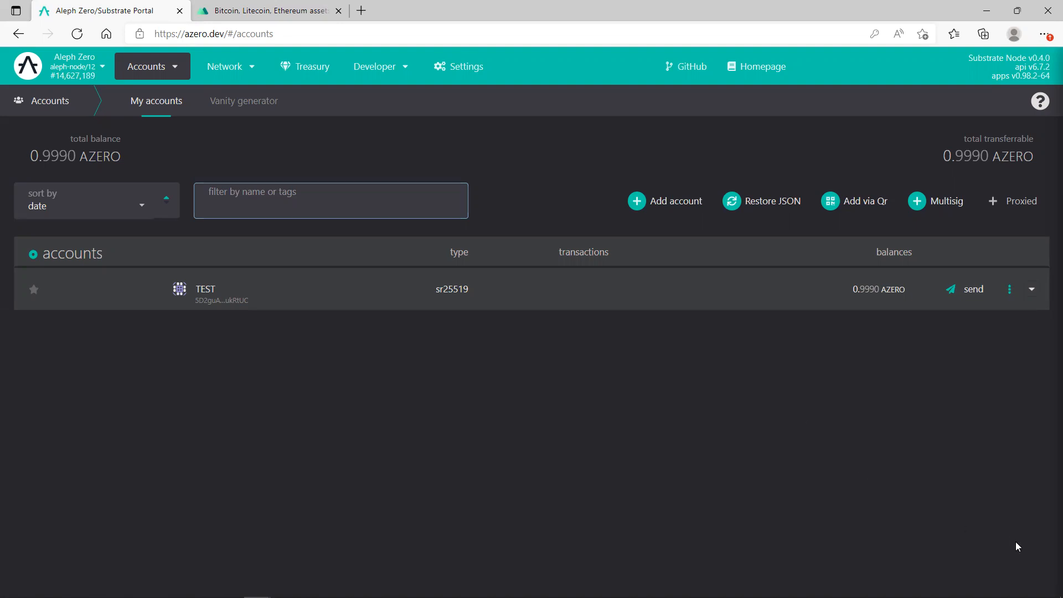